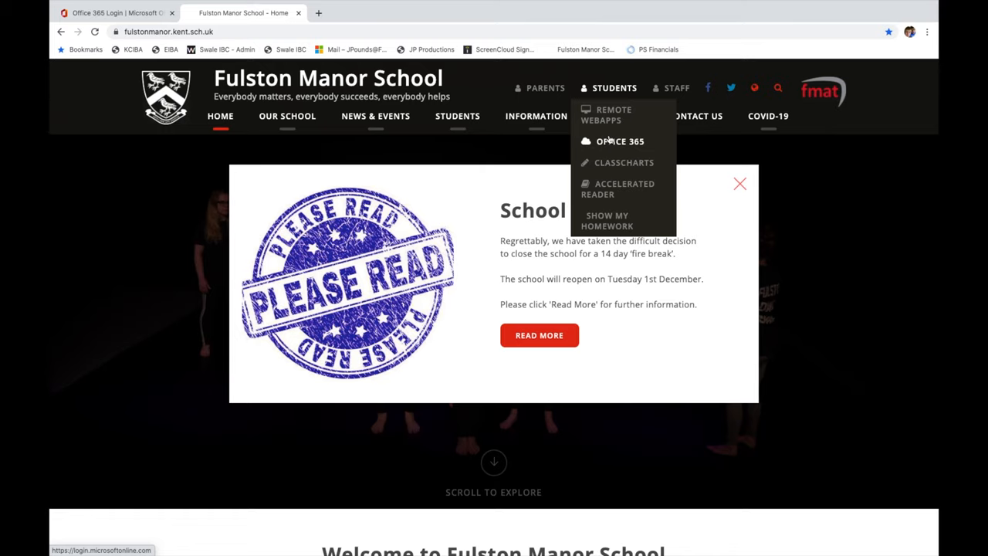
mouse_move(627, 141)
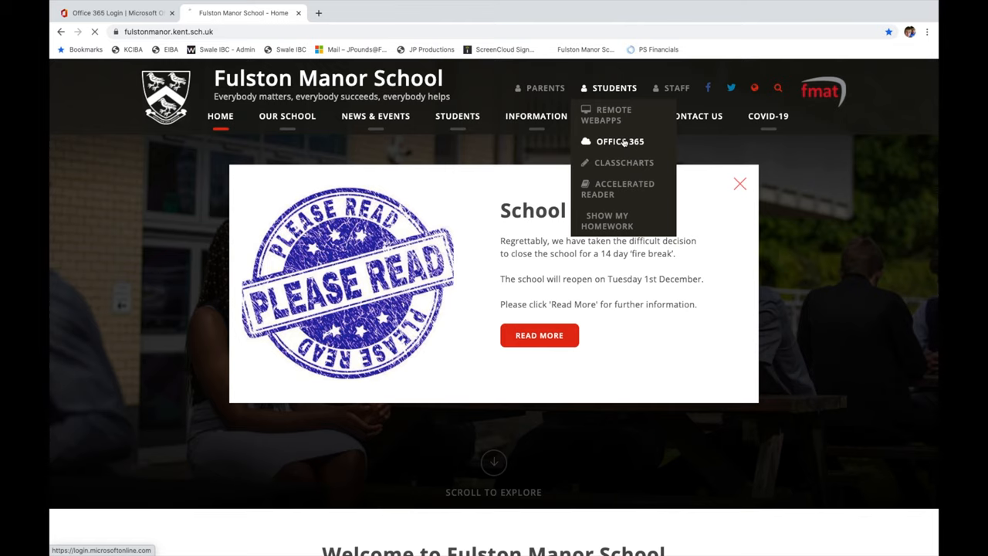
Step: Follow the Students menu's Office 365 link to reach the Microsoft sign-in page
click(620, 141)
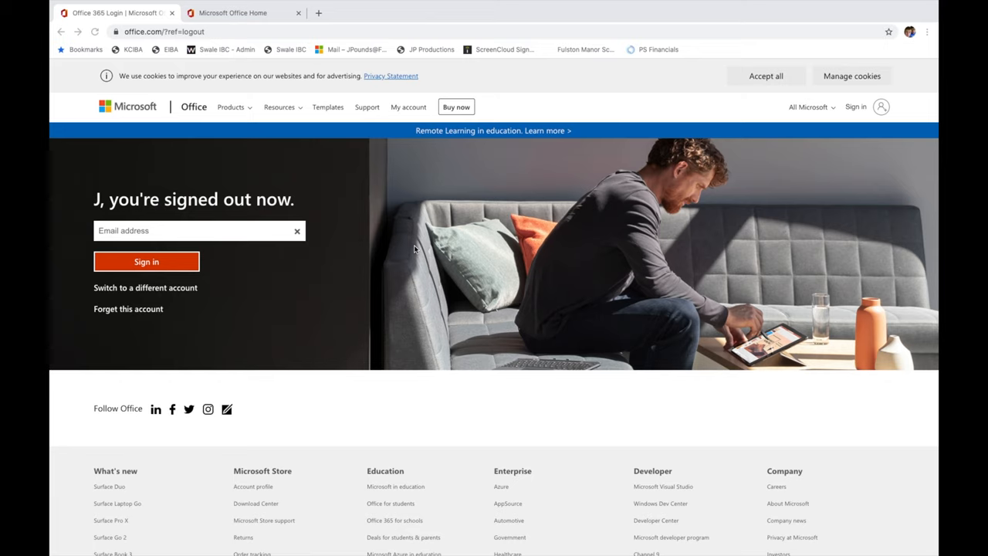
mouse_move(222, 239)
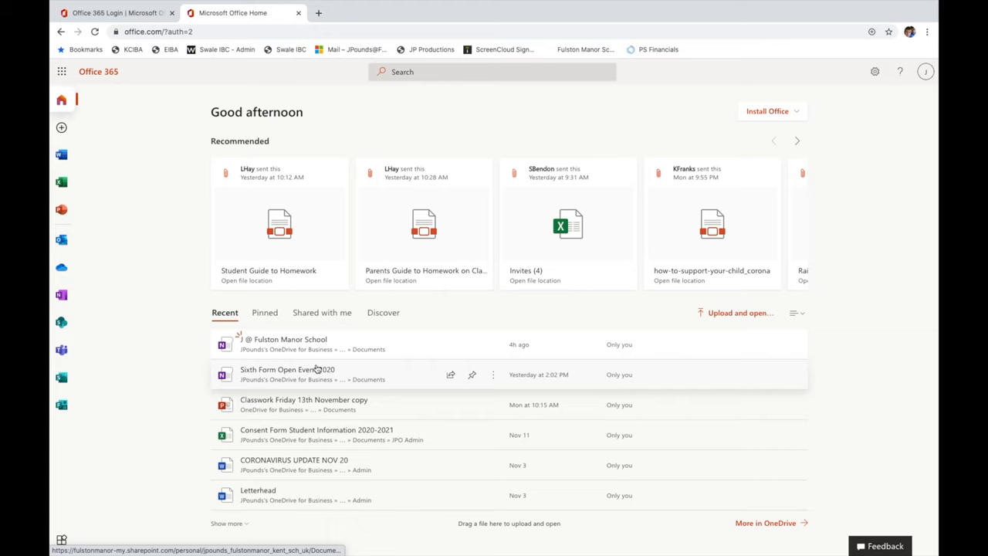
mouse_move(317, 417)
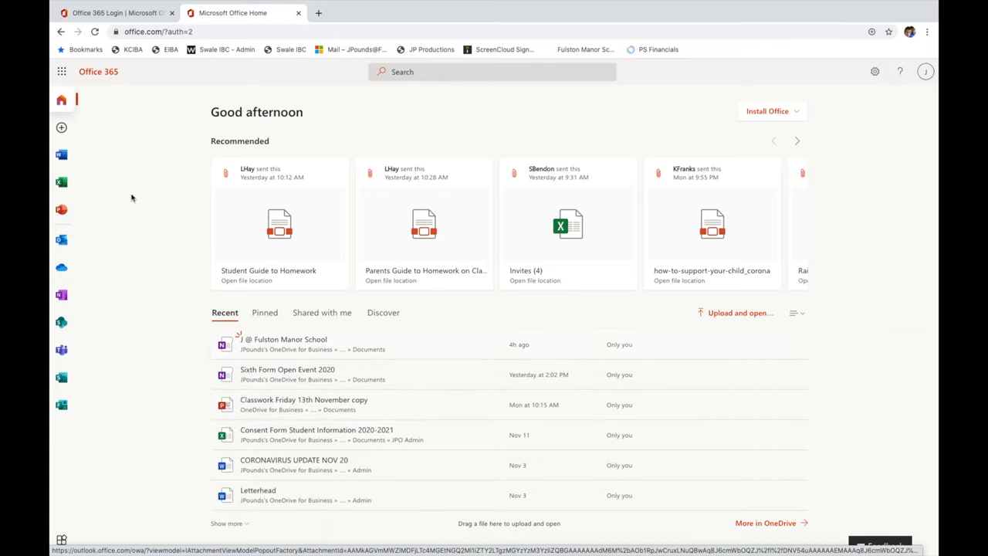
mouse_move(61, 155)
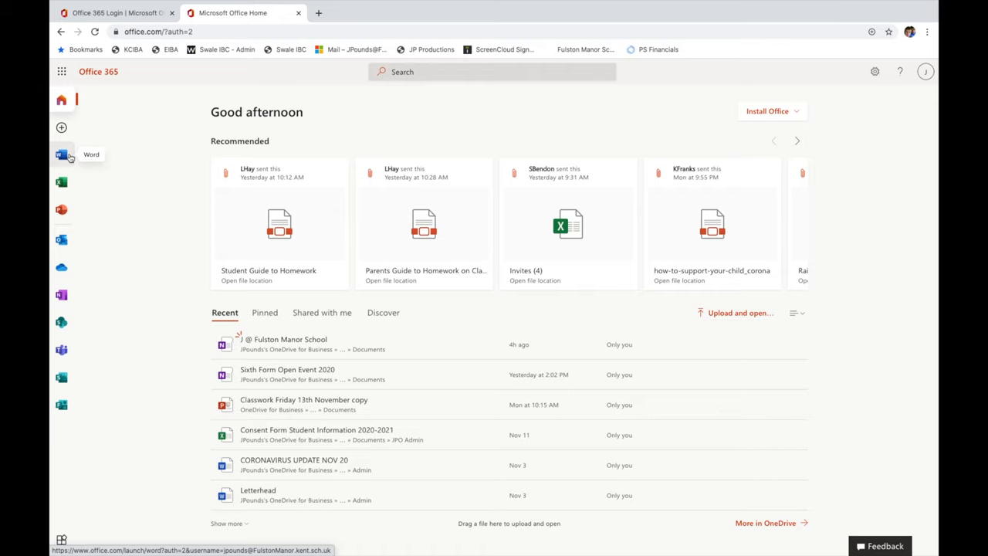
mouse_move(61, 182)
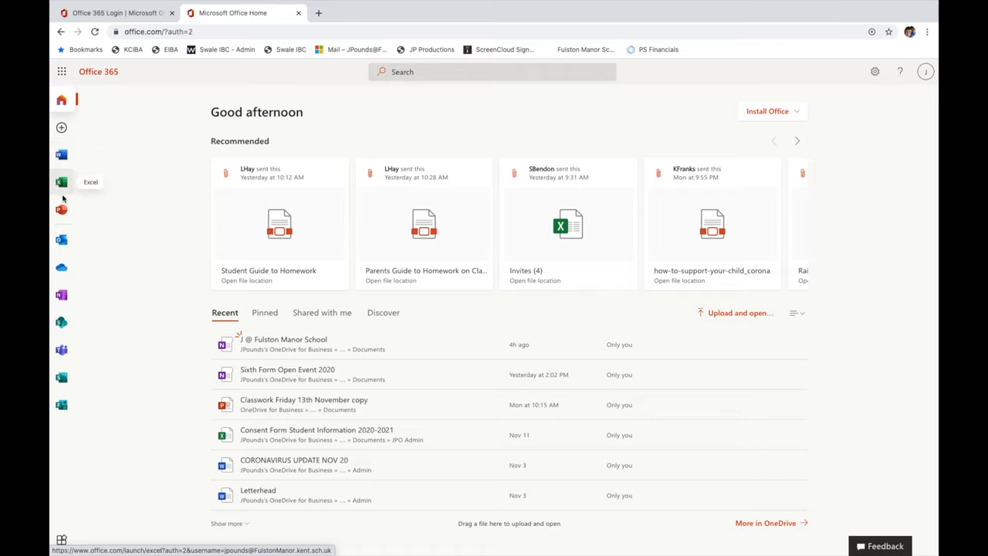
mouse_move(61, 210)
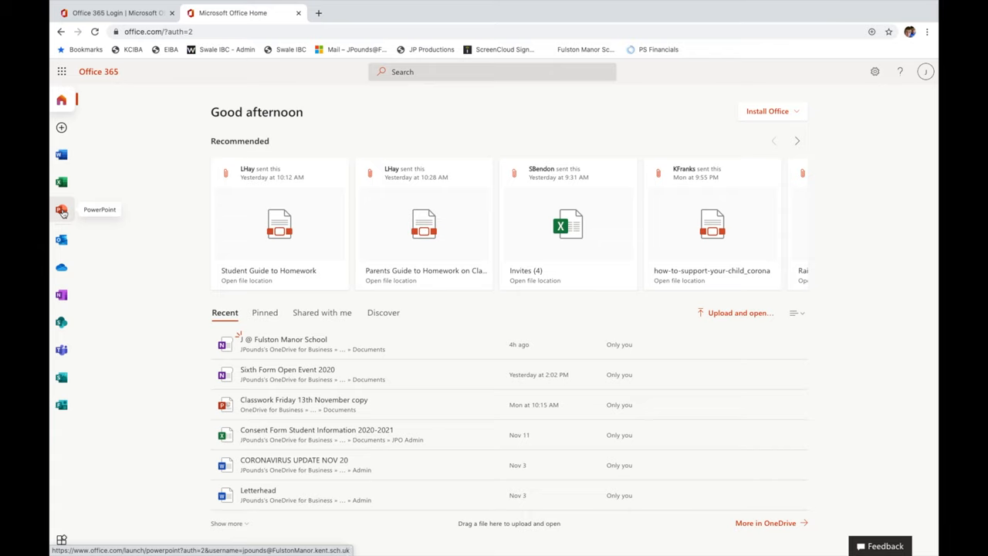
mouse_move(61, 240)
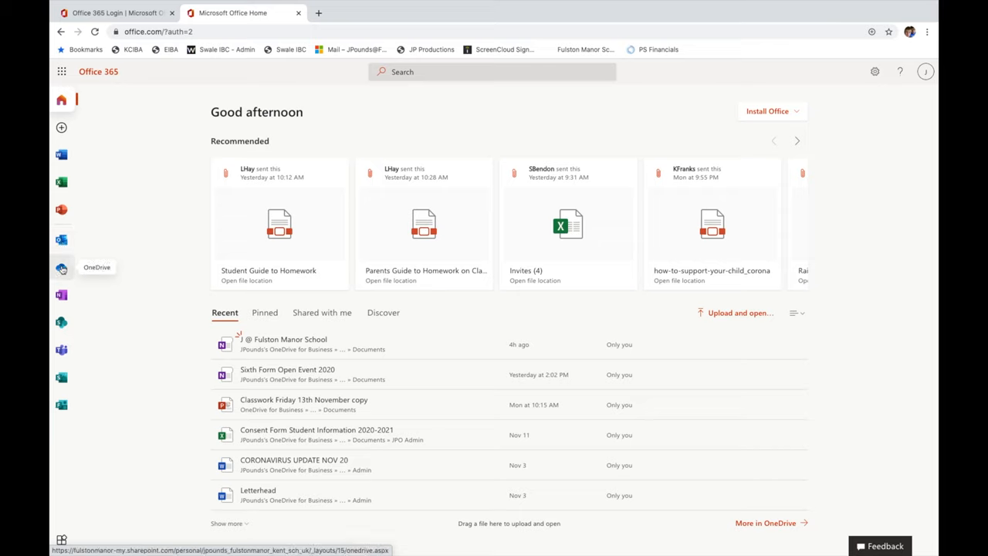
mouse_move(61, 294)
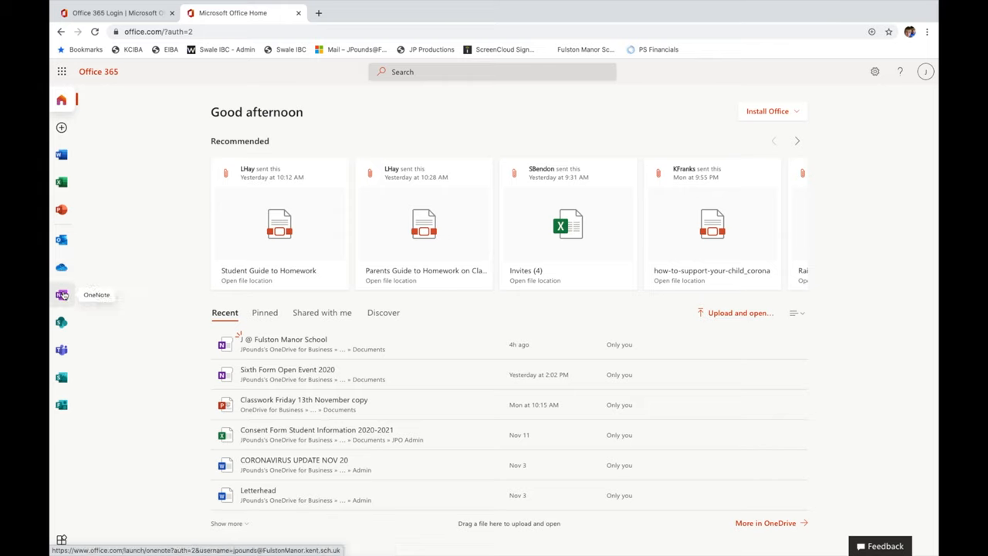
mouse_move(63, 296)
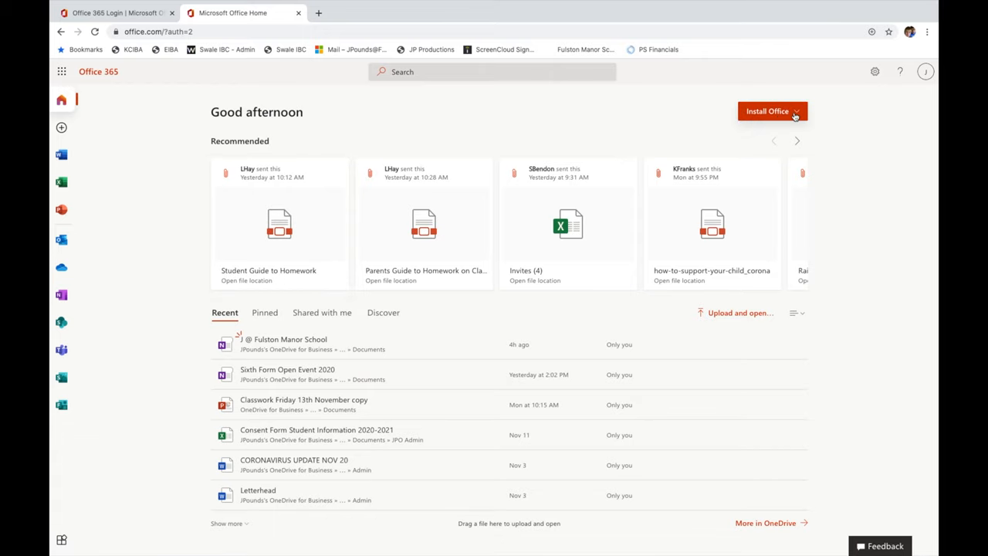
mouse_move(772, 111)
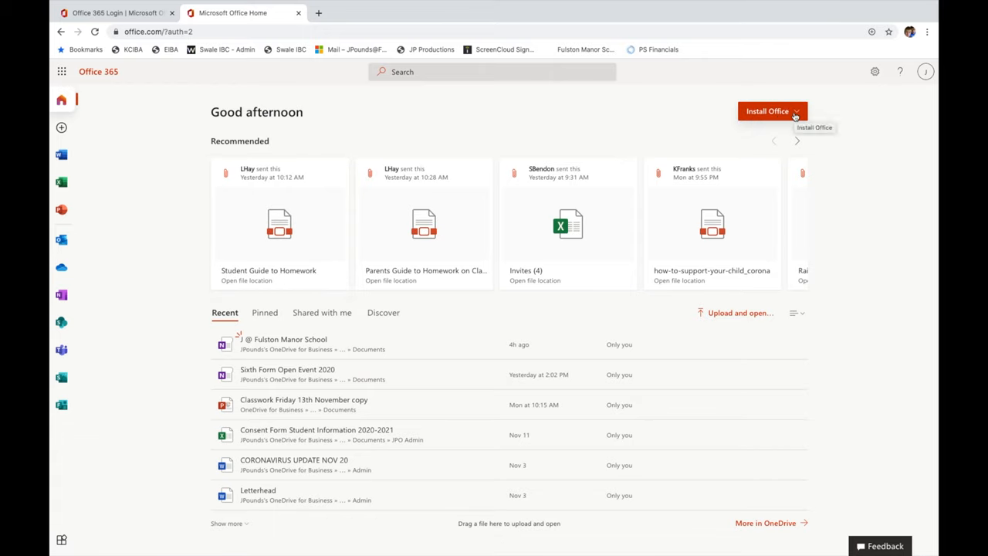